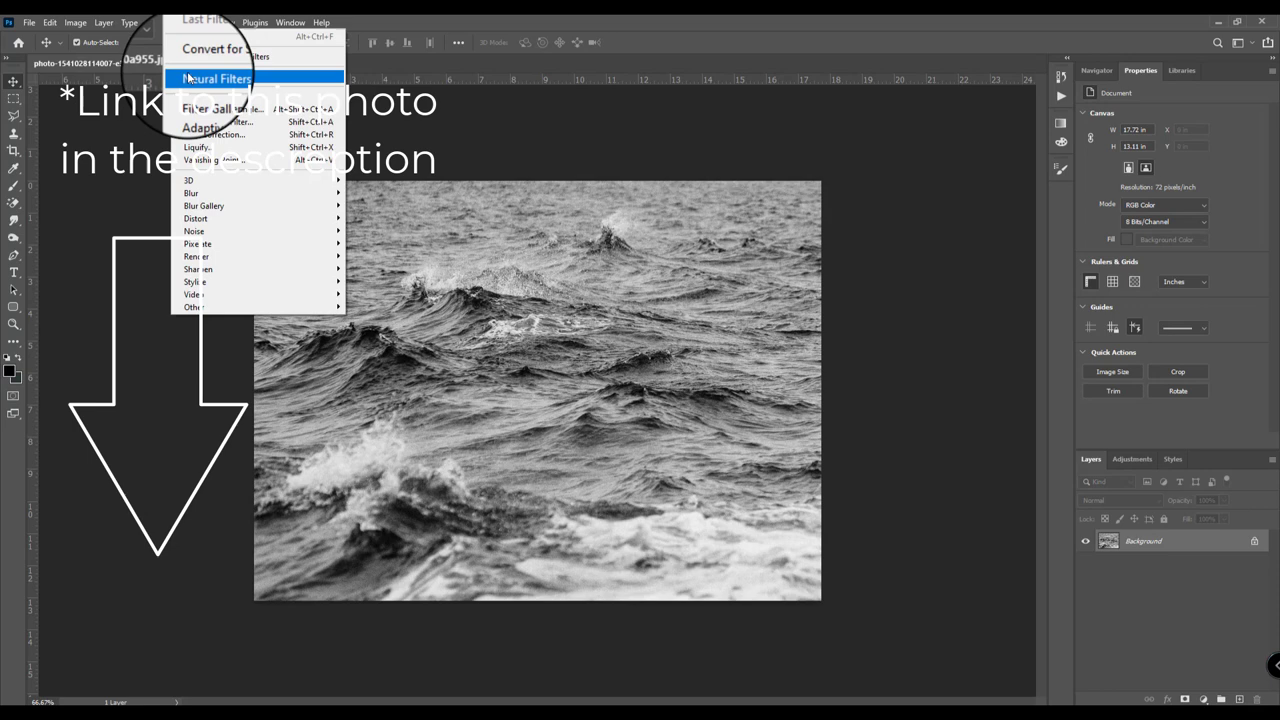
Step: Enable the Colorize neural filter so the grayscale waves preview in blue-gray tones
left_click(216, 80)
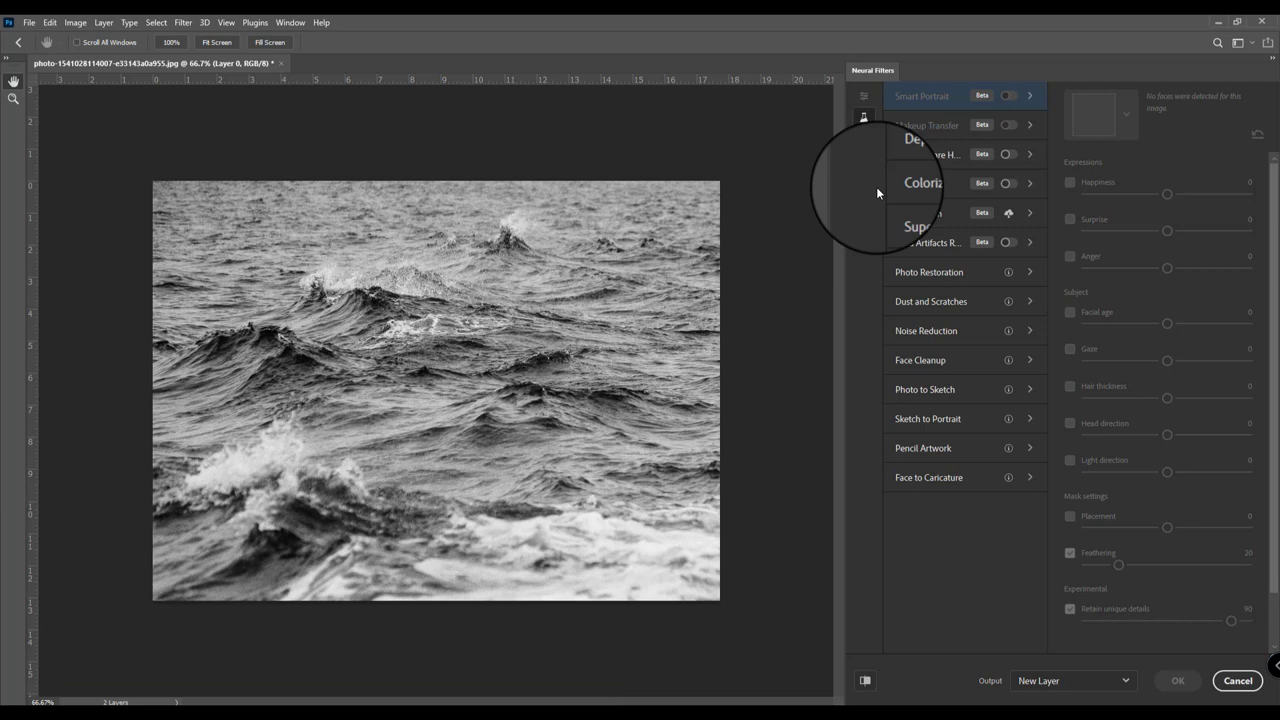
mouse_move(876, 188)
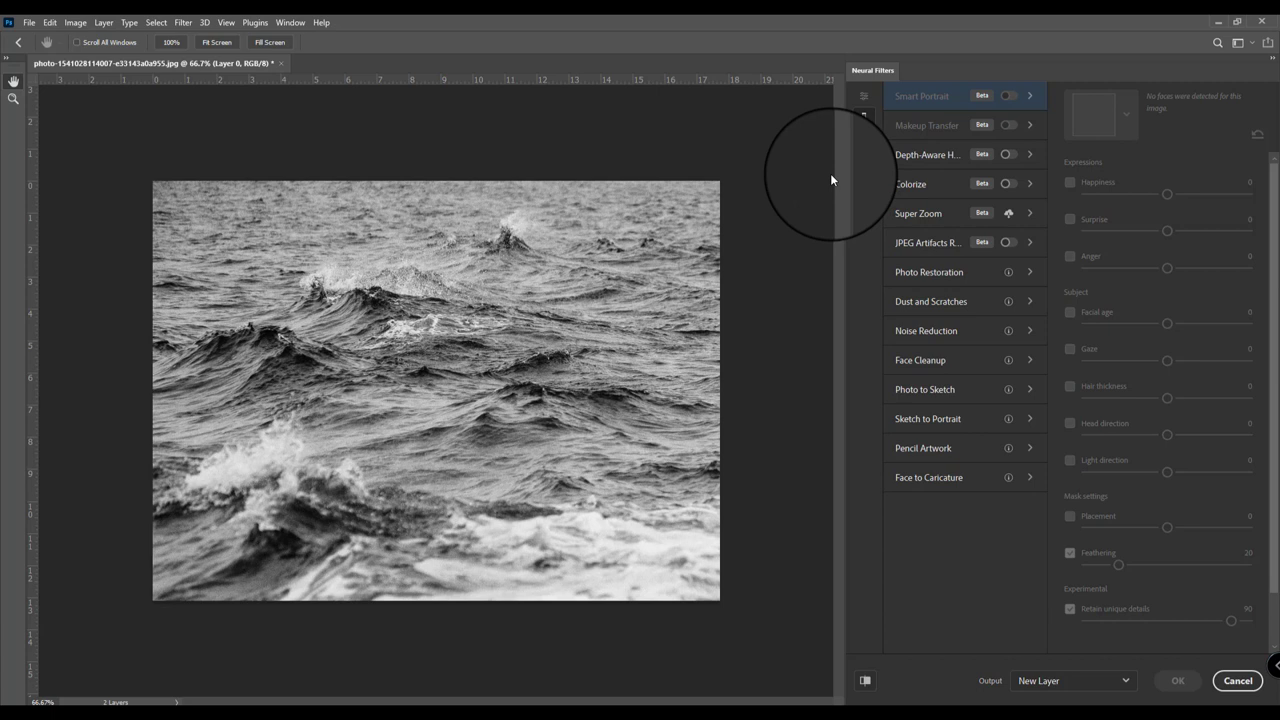
left_click(1008, 184)
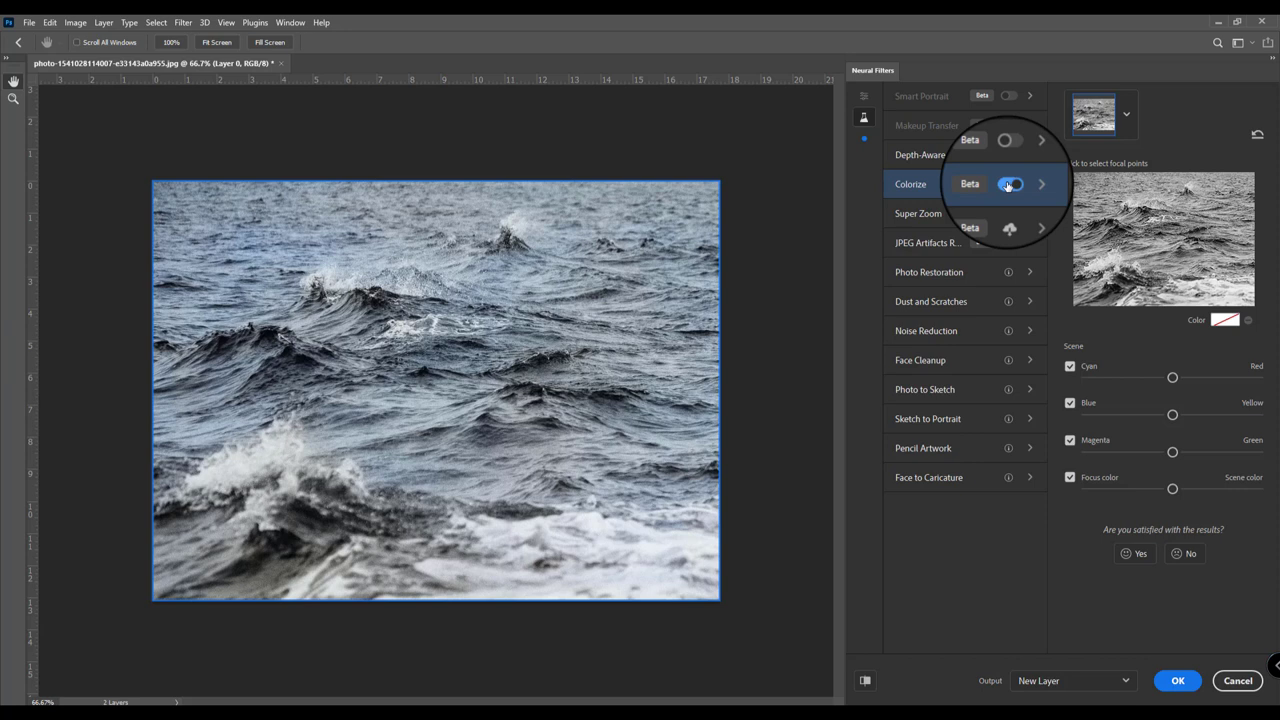
Step: Toggle Colorize off to compare with the original, then back on to keep the blue tones
left_click(1010, 184)
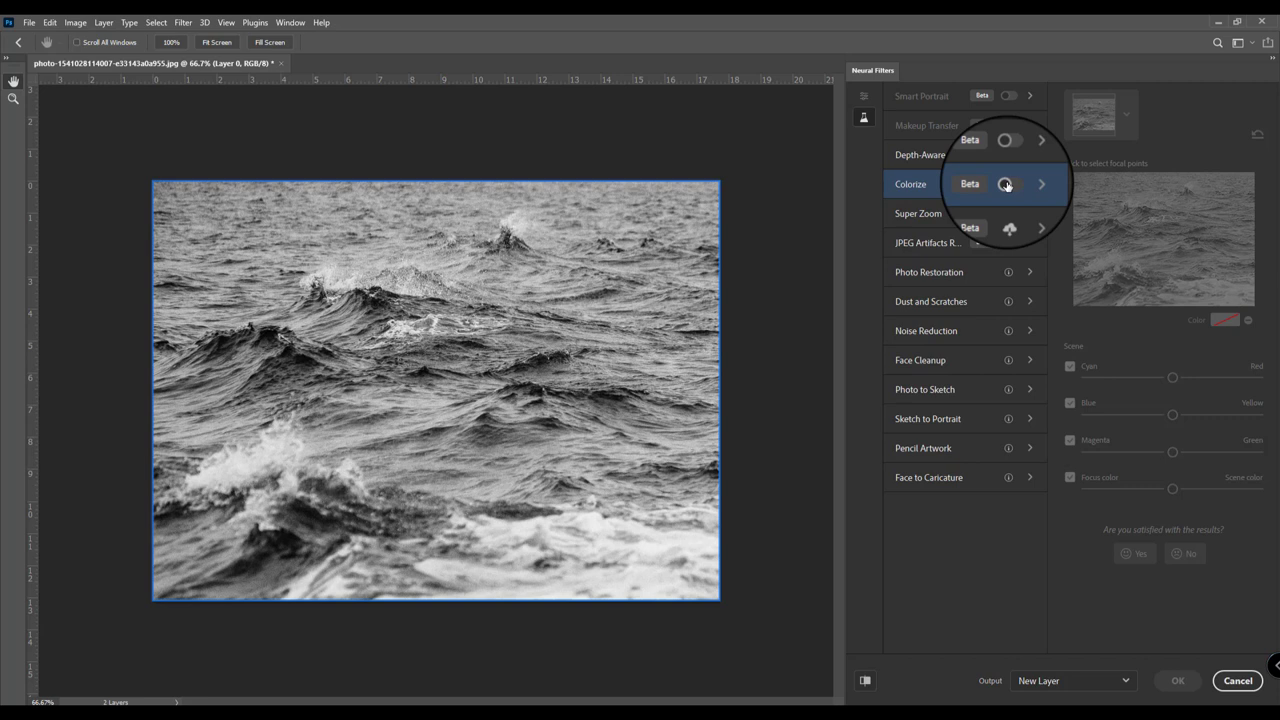
left_click(1010, 184)
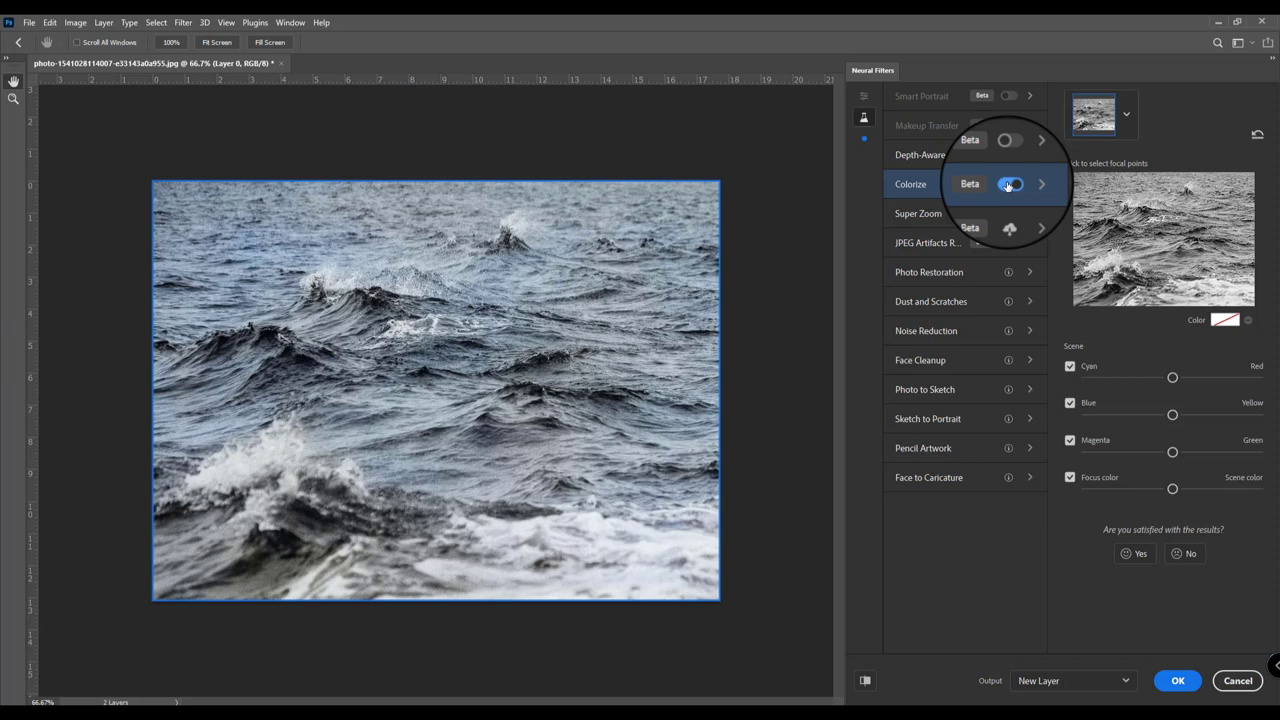